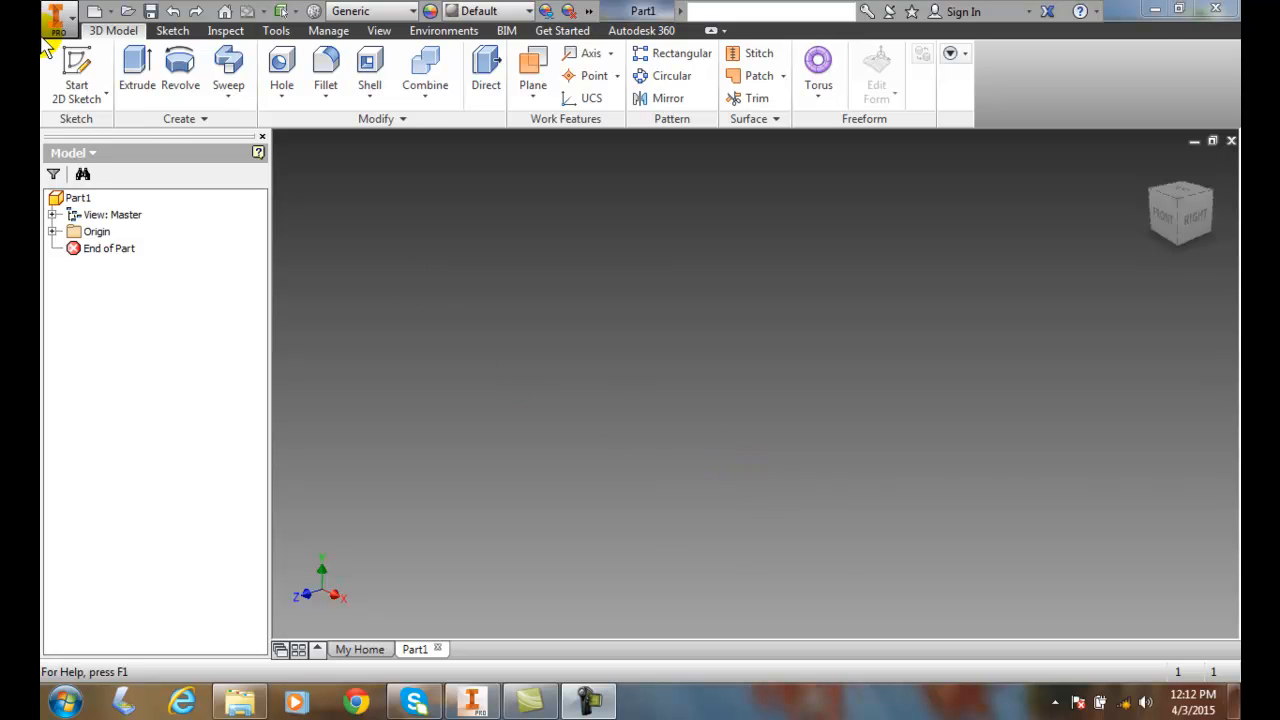
Step: Start a new 2D sketch on the front XY plane of the empty part
click(76, 76)
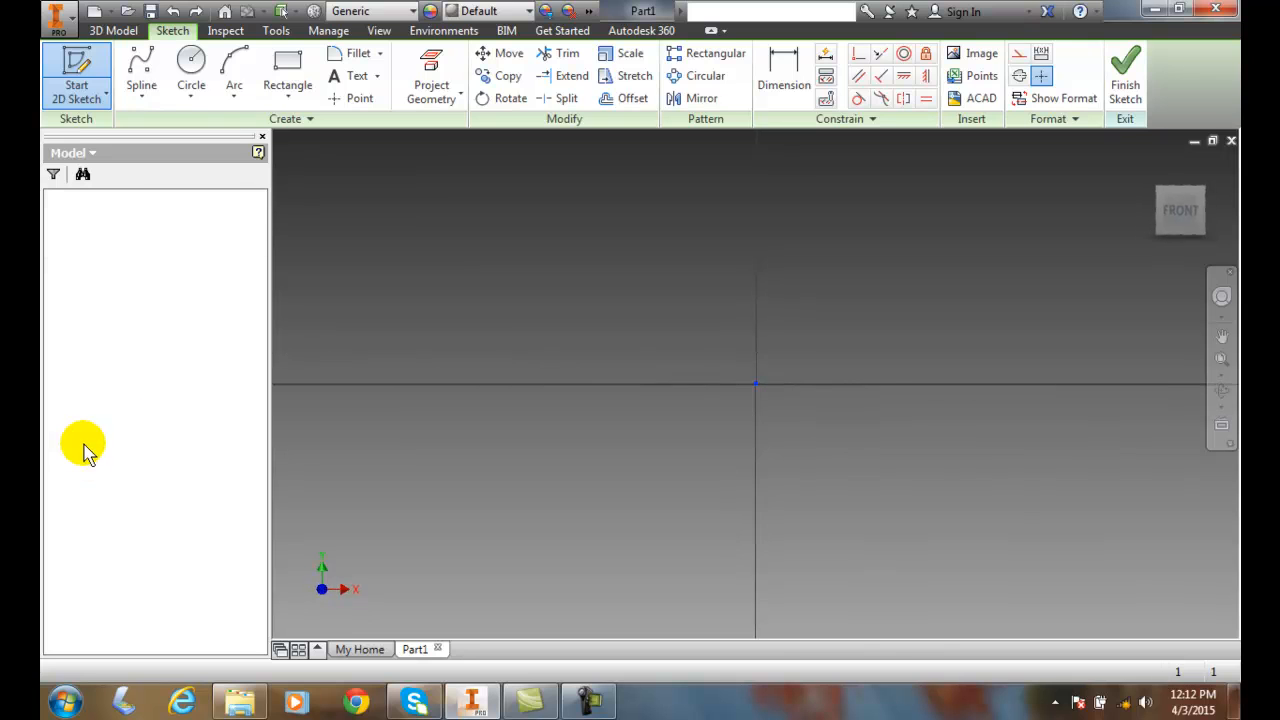
Step: Draw a wavy seven-point control-vertex spline across the sketch and accept it
click(140, 84)
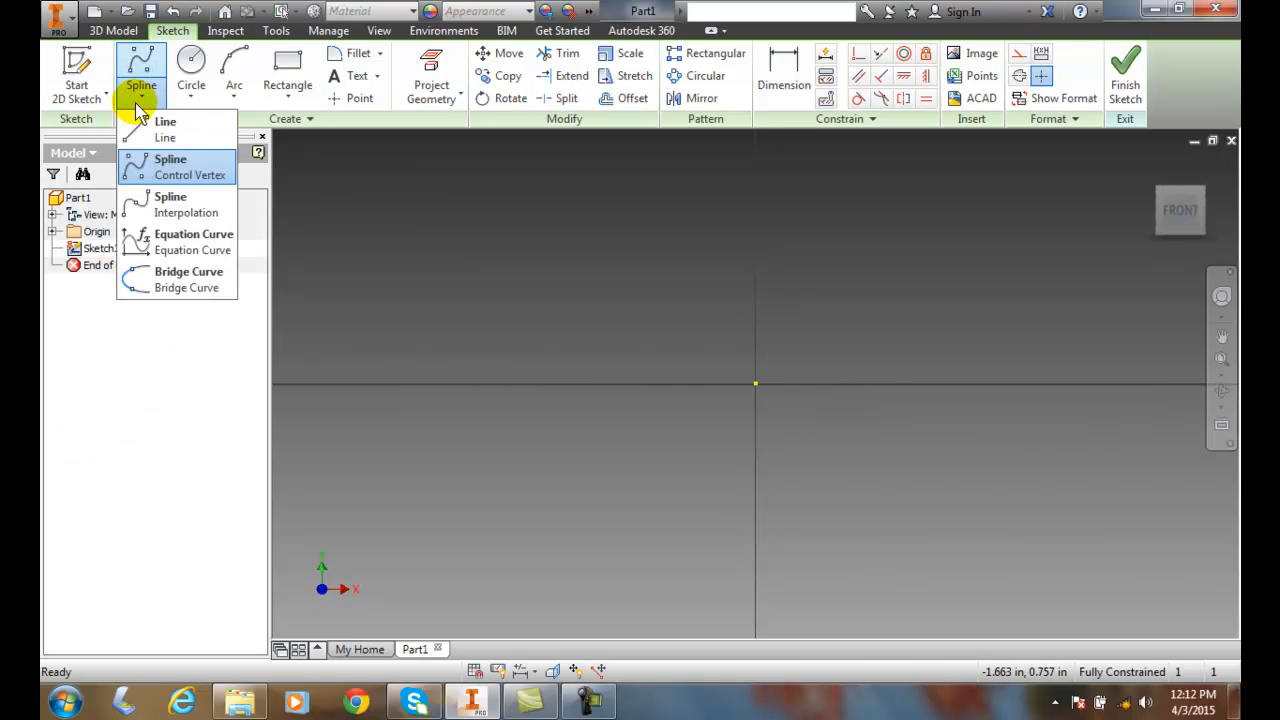
mouse_move(180, 168)
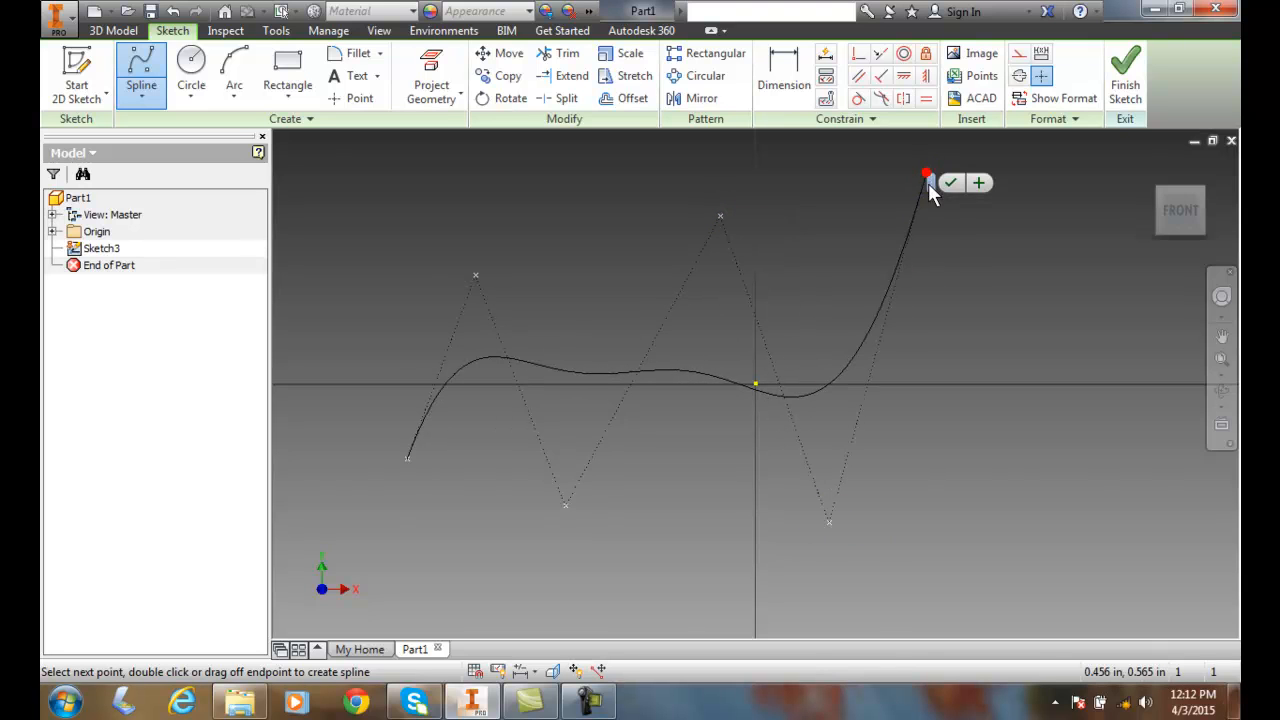
click(990, 480)
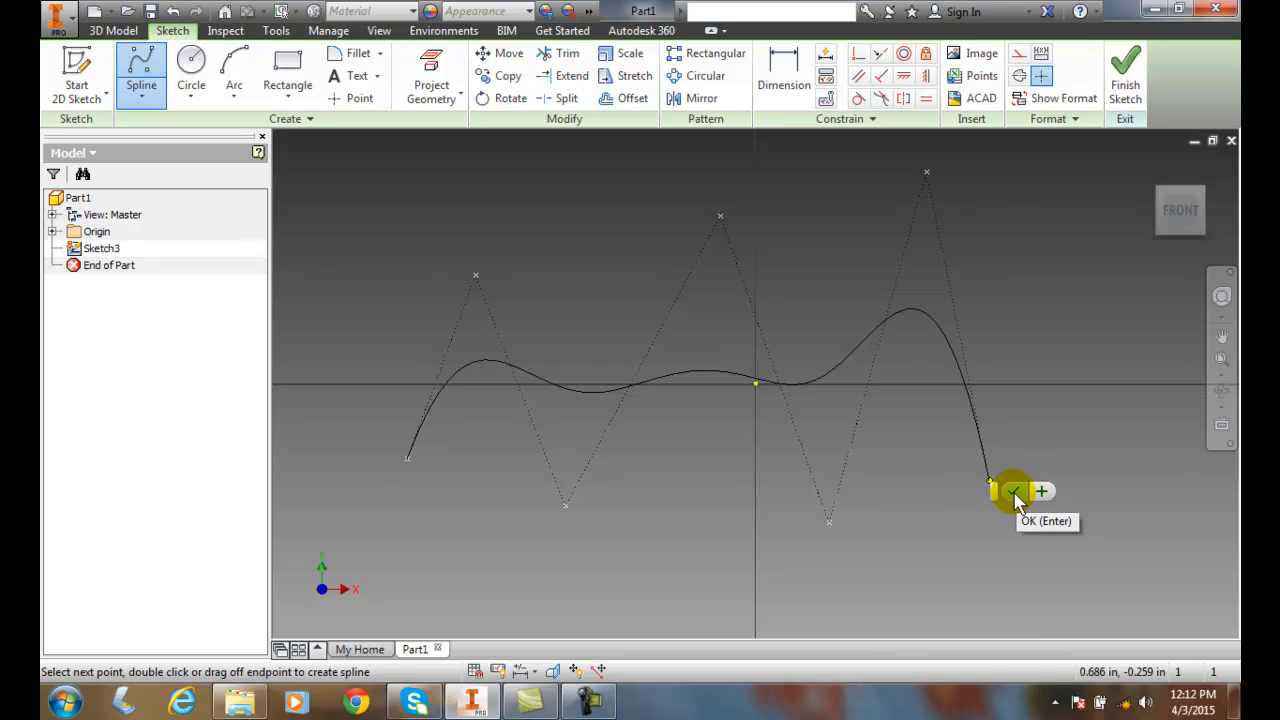
click(1016, 492)
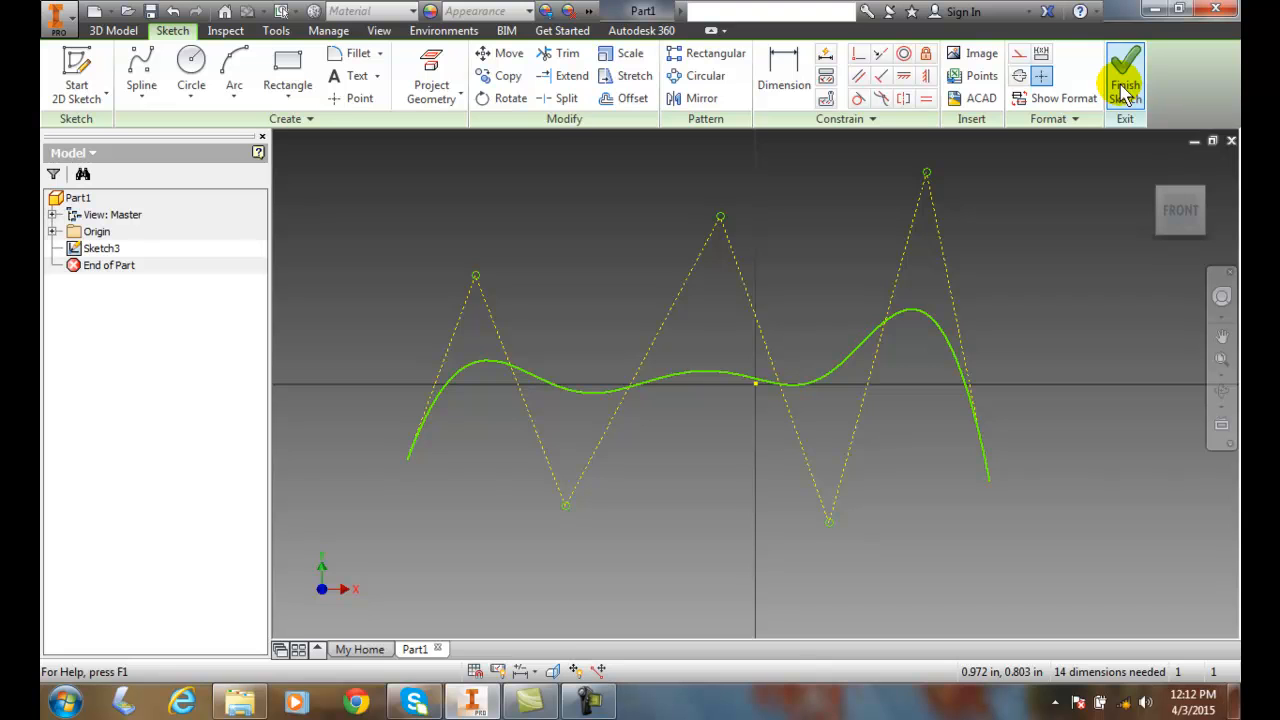
click(1124, 76)
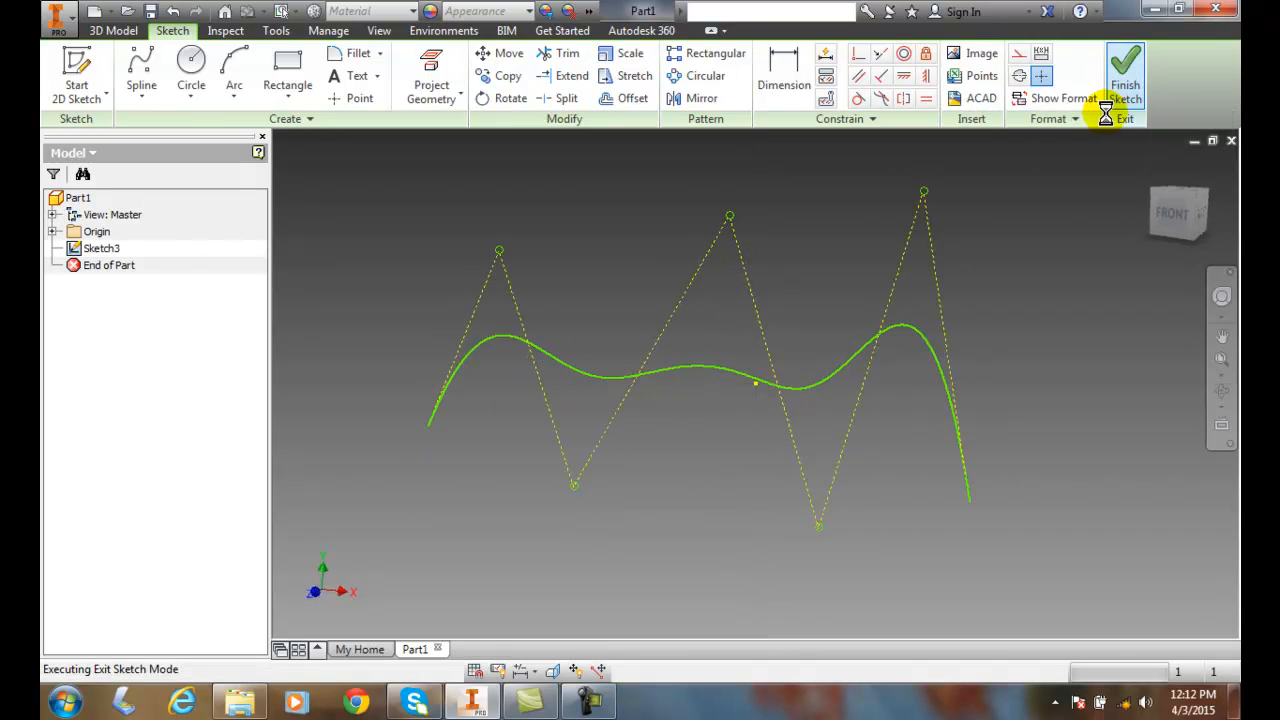
Step: Finish the sketch so the spline sits in the 3D part workspace as Sketch3
click(1124, 76)
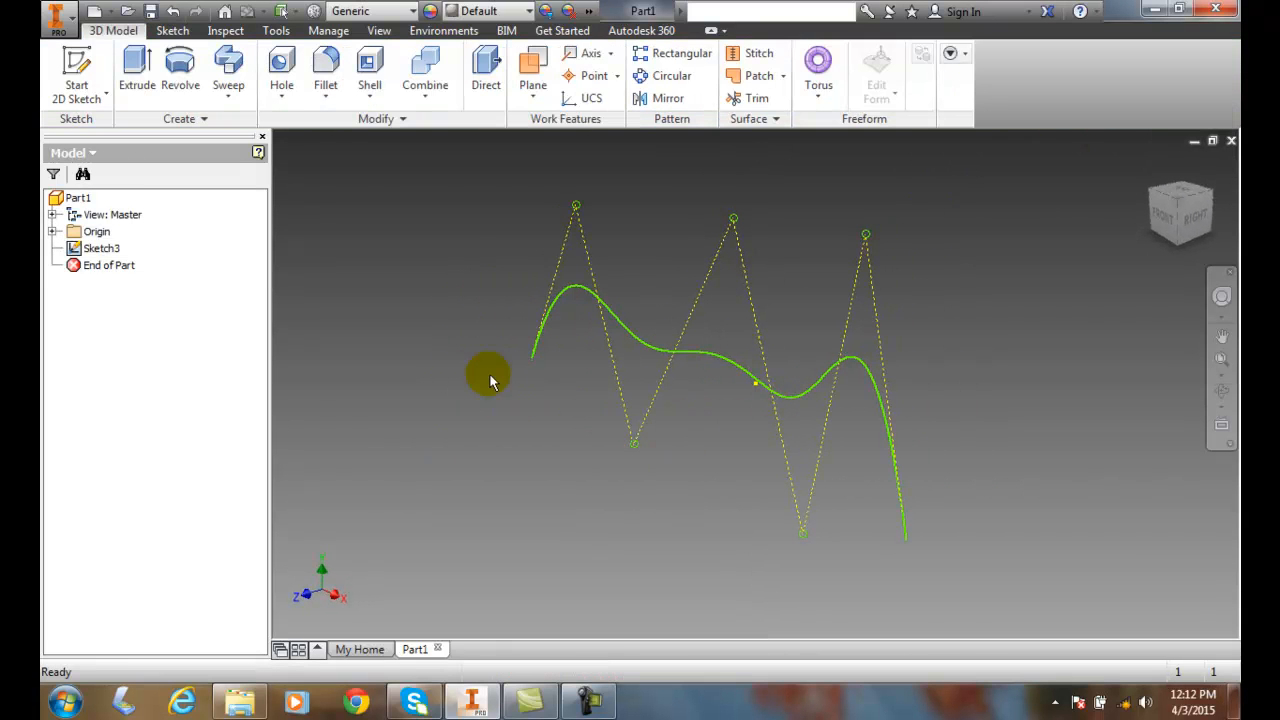
mouse_move(600, 496)
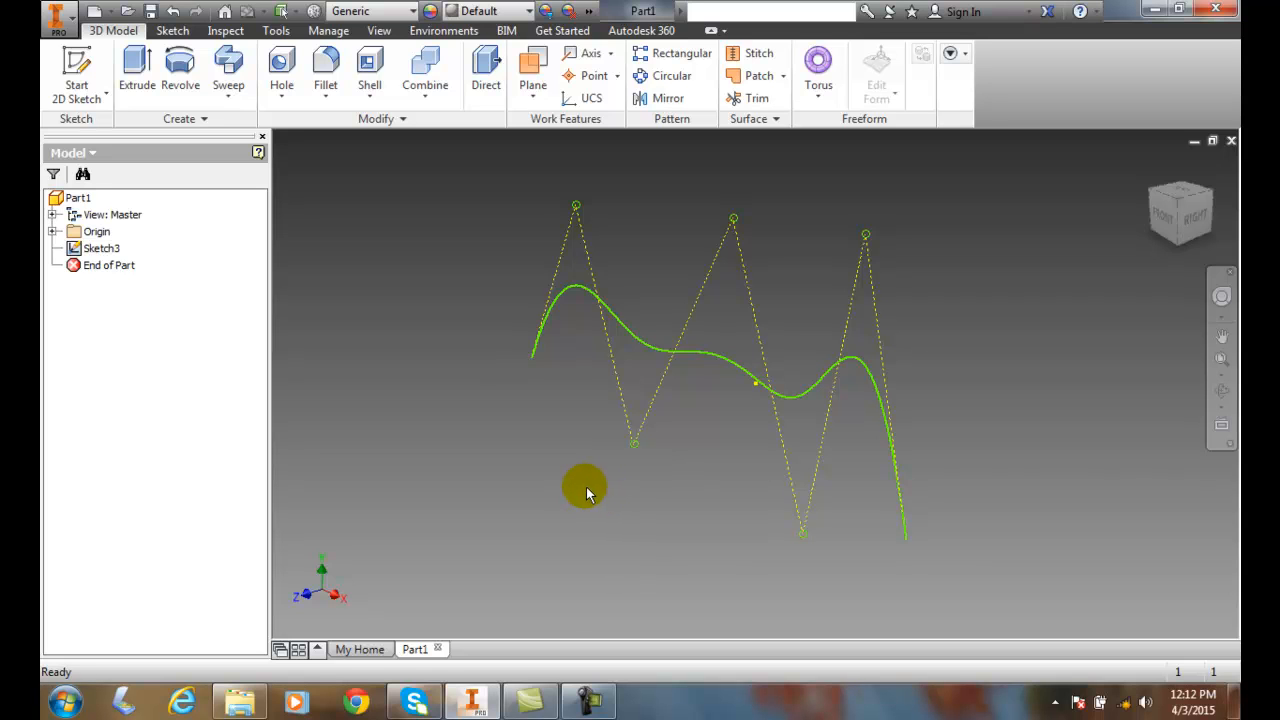
mouse_move(572, 468)
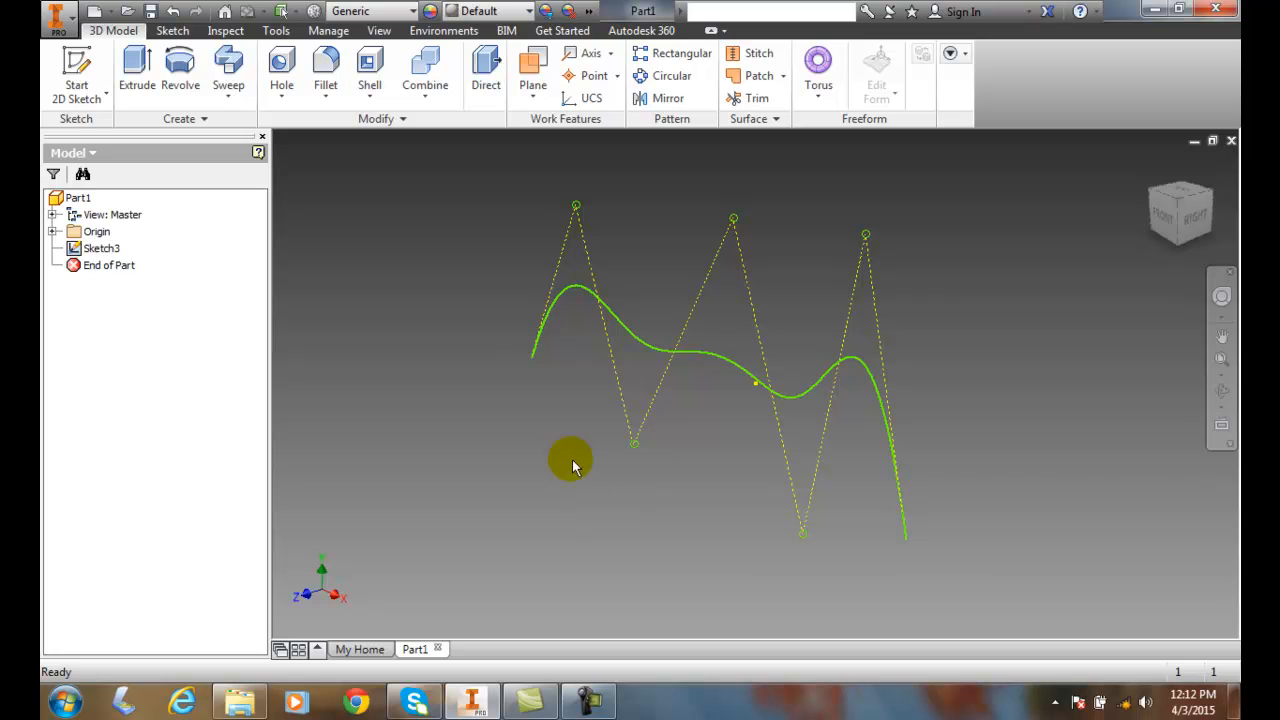
mouse_move(530, 364)
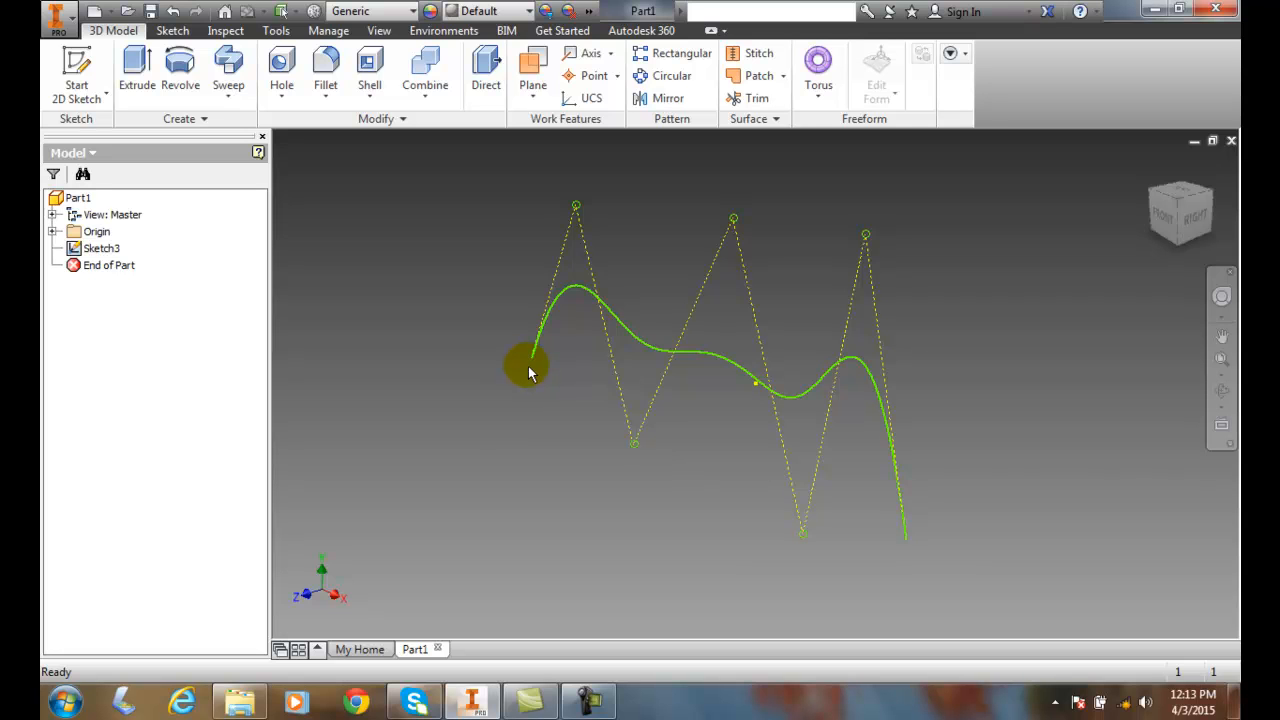
mouse_move(448, 360)
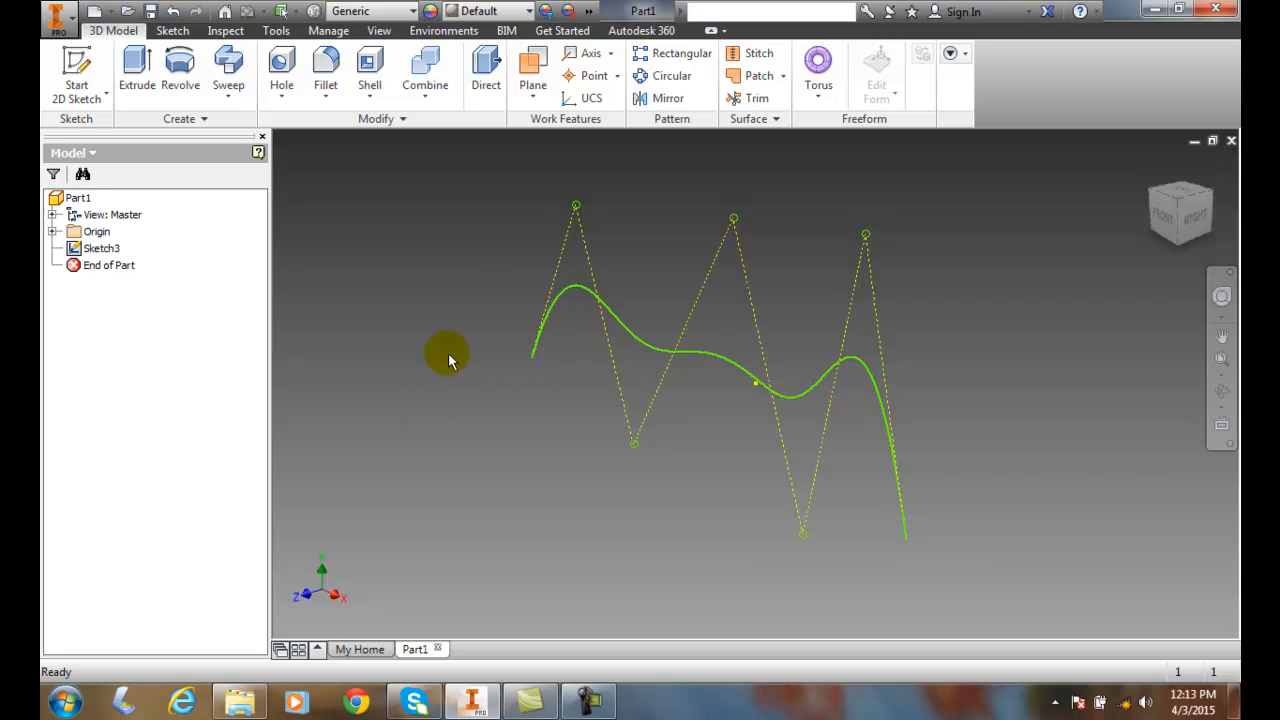
Step: Bring up the work plane creation methods to choose Normal to Curve at Point
click(532, 70)
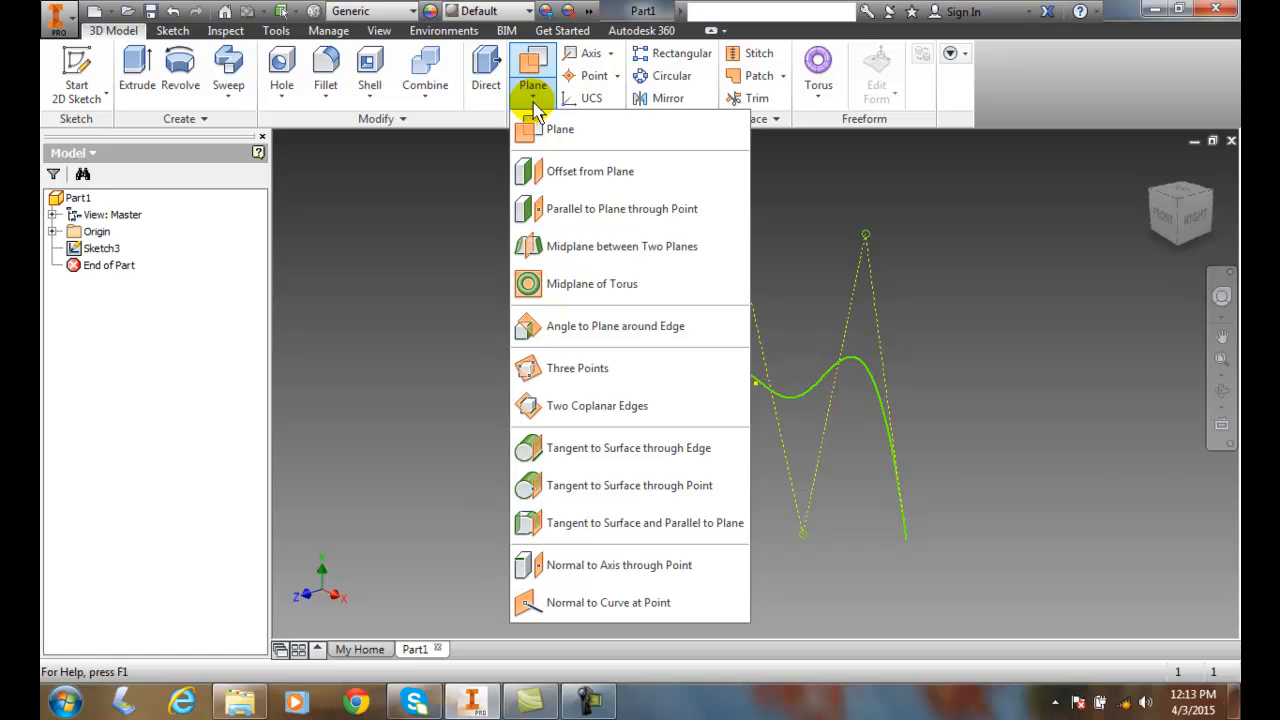
mouse_move(584, 602)
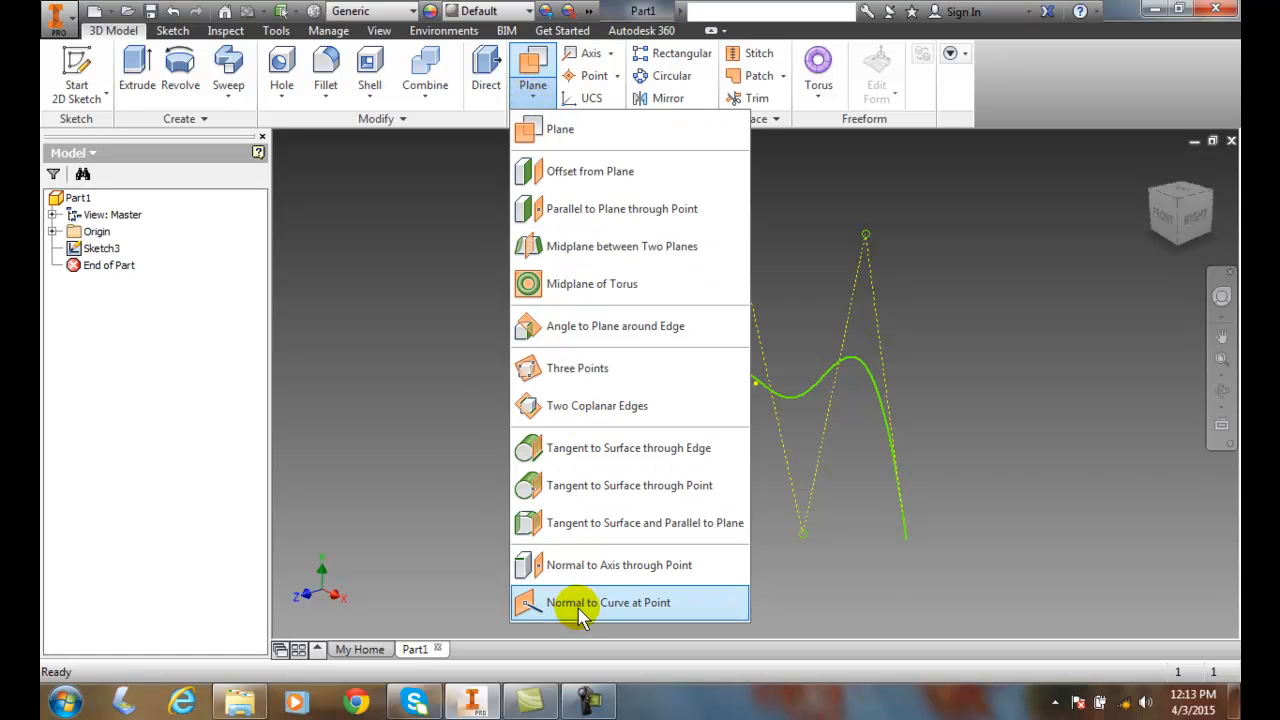
mouse_move(576, 602)
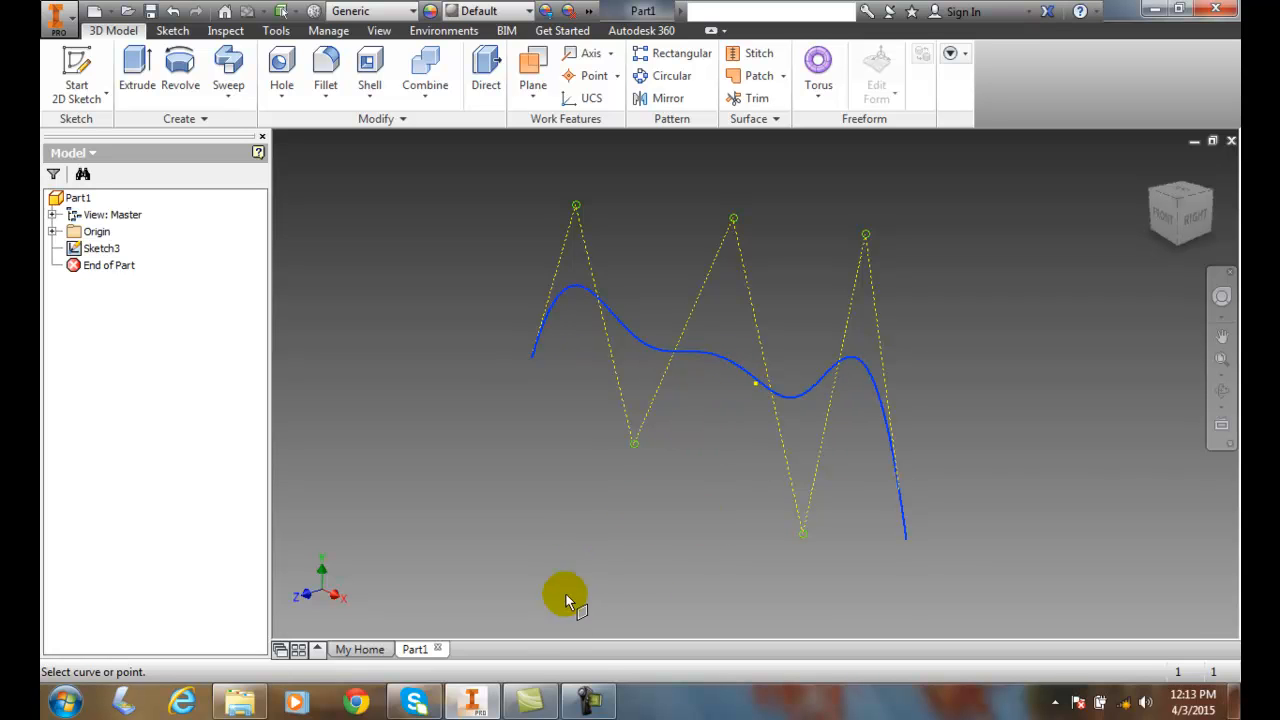
mouse_move(536, 364)
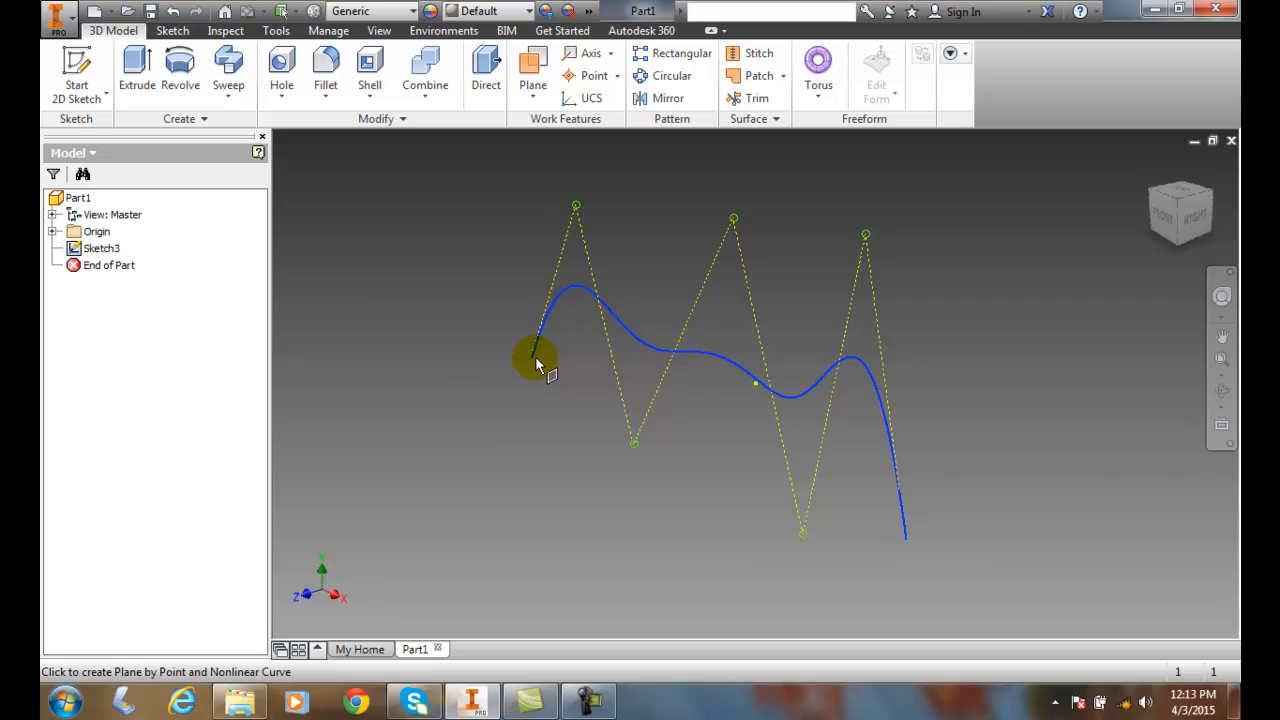